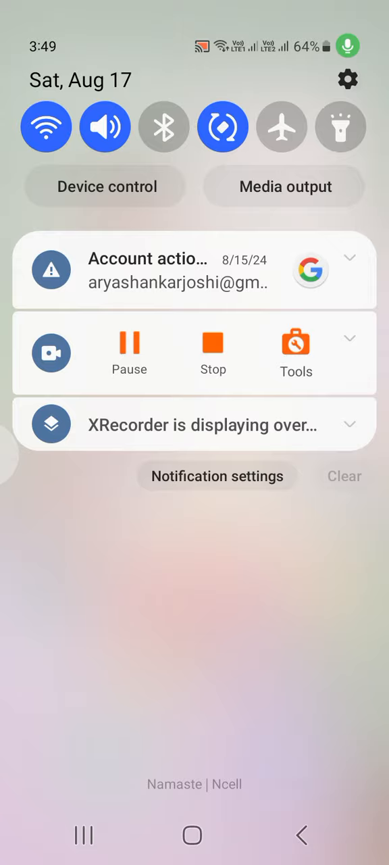
Go into device Settings from the notification shade and scroll down to the Apps category
{"action": "left_click", "coordinate": [348, 78]}
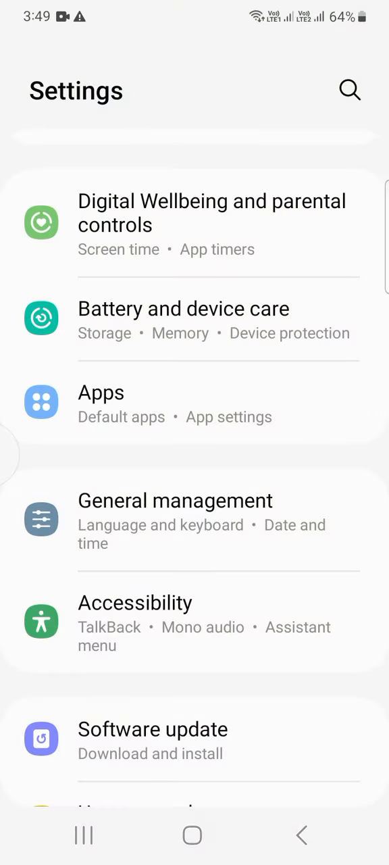
{"action": "scroll", "scroll_direction": "down", "scroll_amount": 3}
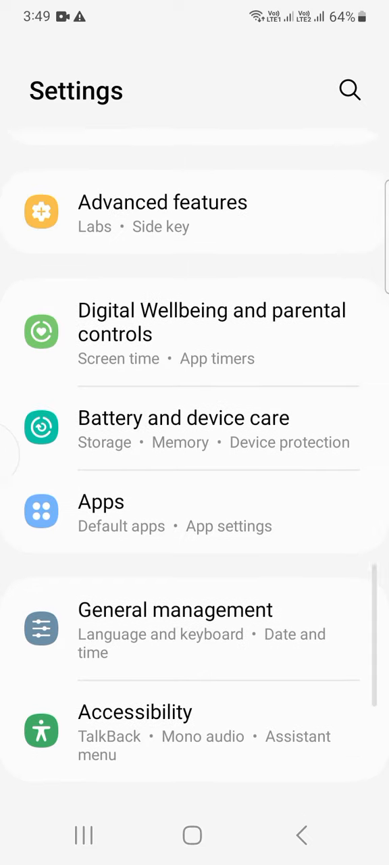
{"action": "scroll", "scroll_direction": "down", "scroll_amount": 3}
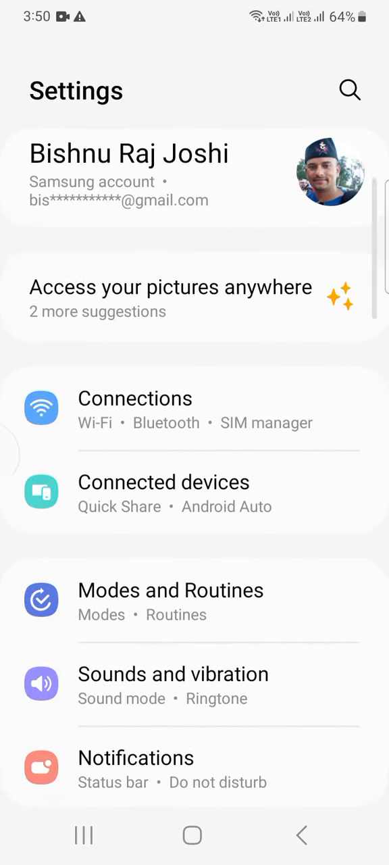
{"action": "scroll", "scroll_direction": "down", "scroll_amount": 3}
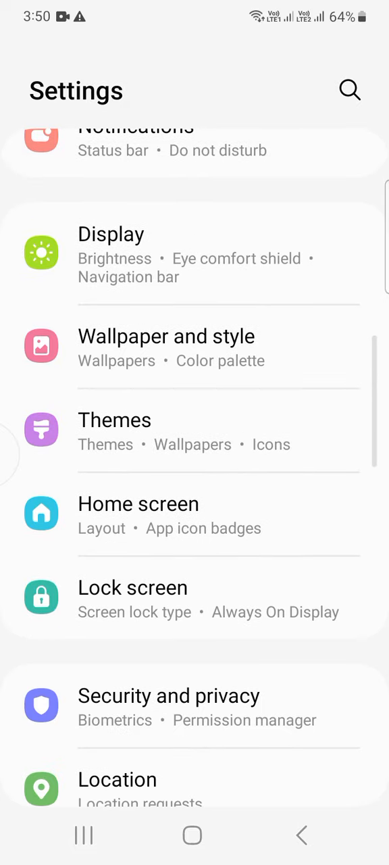
{"action": "scroll", "scroll_direction": "down", "scroll_amount": 3}
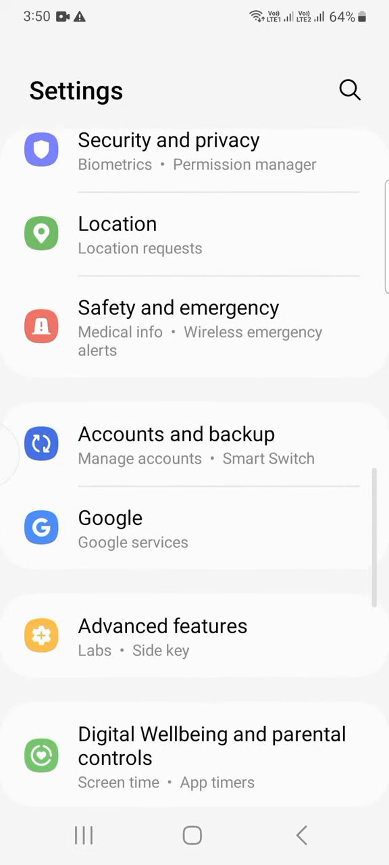
{"action": "scroll", "scroll_direction": "down", "scroll_amount": 3}
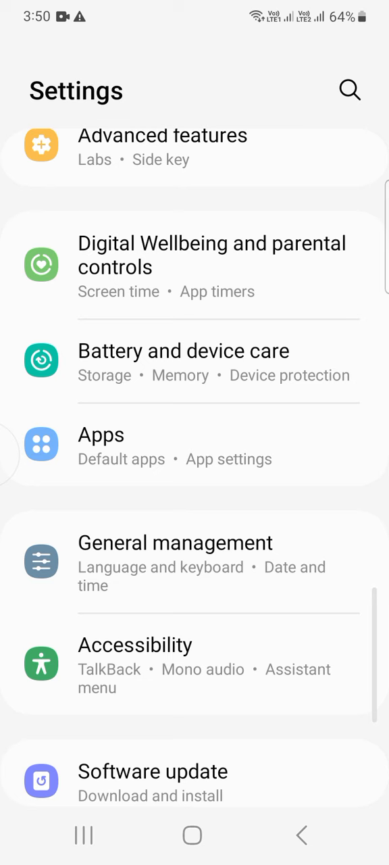
Enter the Apps list and scroll down toward the Facebook entry
{"action": "left_click", "coordinate": [101, 446]}
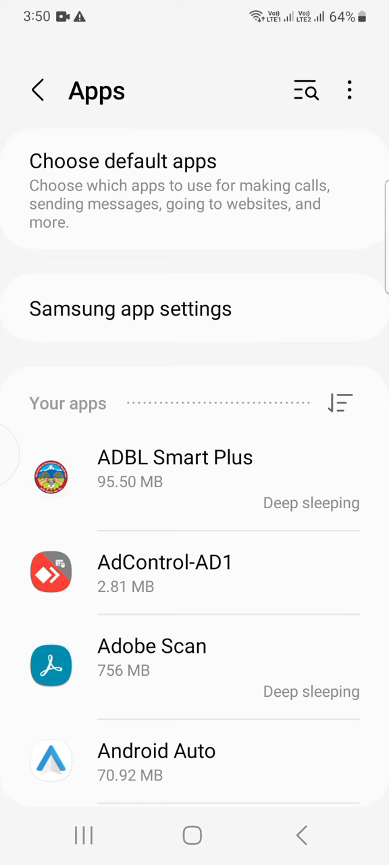
{"action": "scroll", "scroll_direction": "down", "scroll_amount": 3}
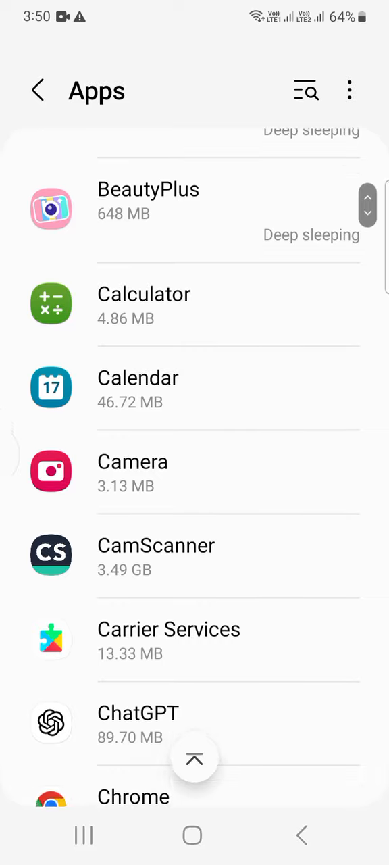
{"action": "scroll", "scroll_direction": "down", "scroll_amount": 3}
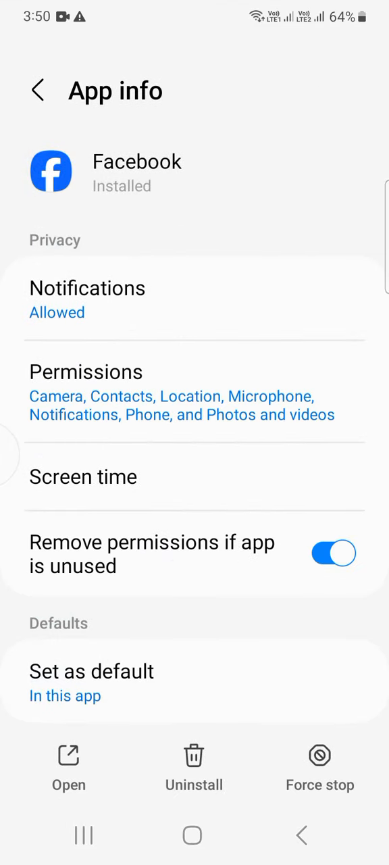
Clear Facebook's 296 MB cache from its Storage page, dropping usage to 1.43 GB
{"action": "scroll", "scroll_direction": "down", "scroll_amount": 3}
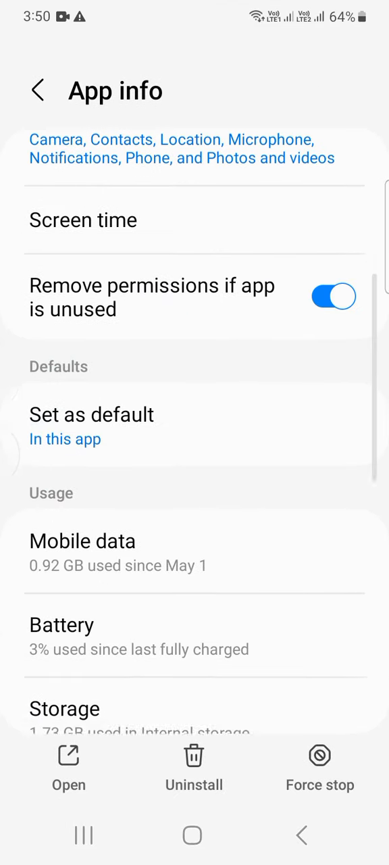
{"action": "scroll", "scroll_direction": "down", "scroll_amount": 3}
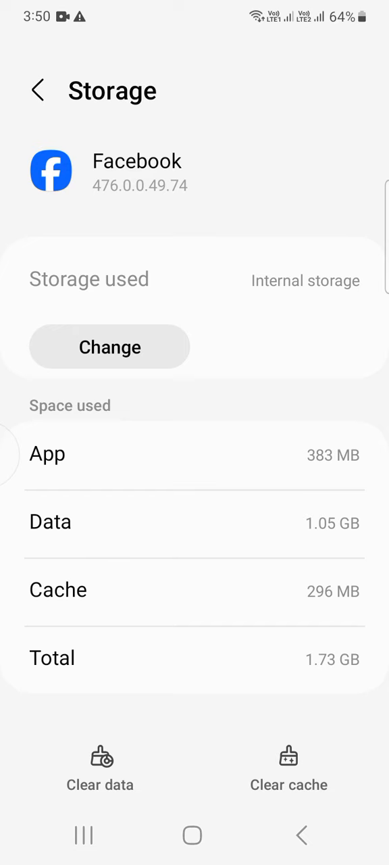
{"action": "left_click", "coordinate": [290, 769]}
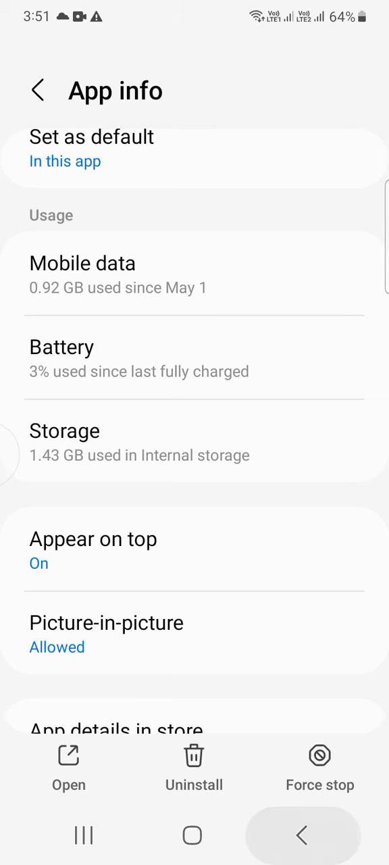
Return to the installed Apps list, where Facebook now shows 1.43 GB
{"action": "left_click", "coordinate": [38, 90]}
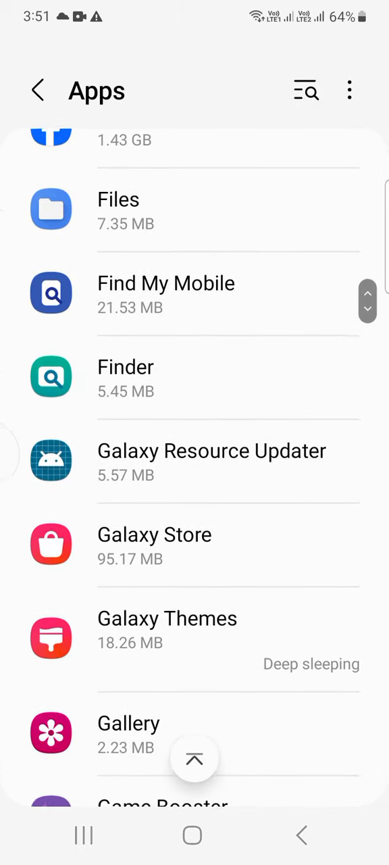
Scroll the Apps list to Messenger and bring up its App info showing 589 MB
{"action": "scroll", "scroll_direction": "down", "scroll_amount": 3}
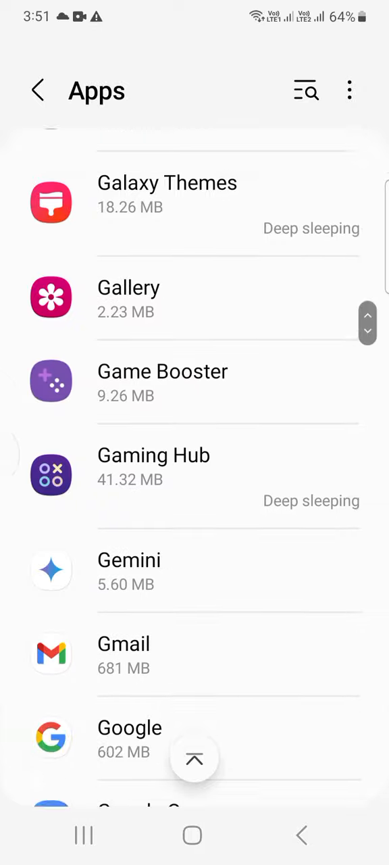
{"action": "scroll", "scroll_direction": "down", "scroll_amount": 3}
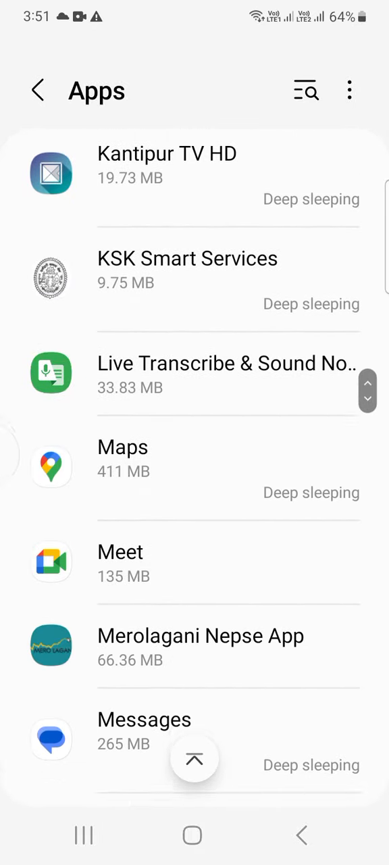
{"action": "scroll", "scroll_direction": "down", "scroll_amount": 3}
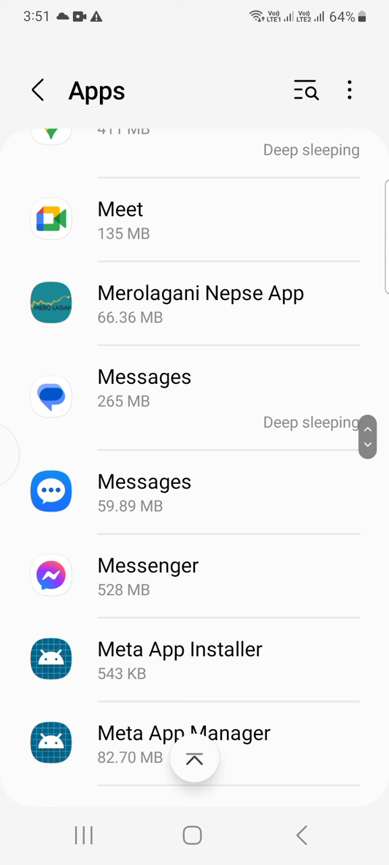
{"action": "left_click", "coordinate": [149, 578]}
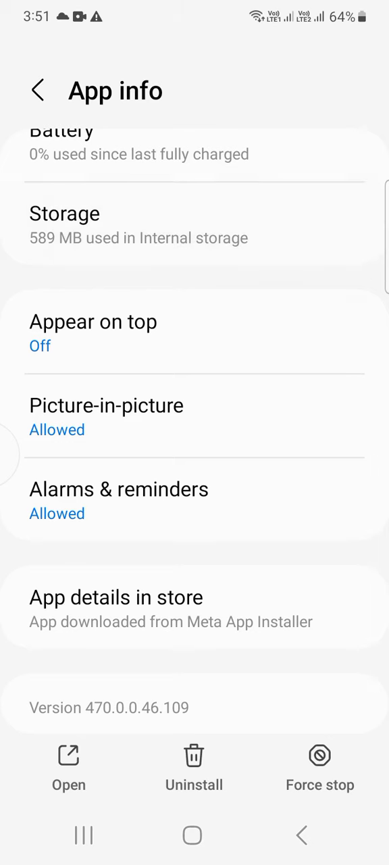
Clear Messenger's cache to 0 B from its Storage page and return to App info
{"action": "left_click", "coordinate": [64, 213]}
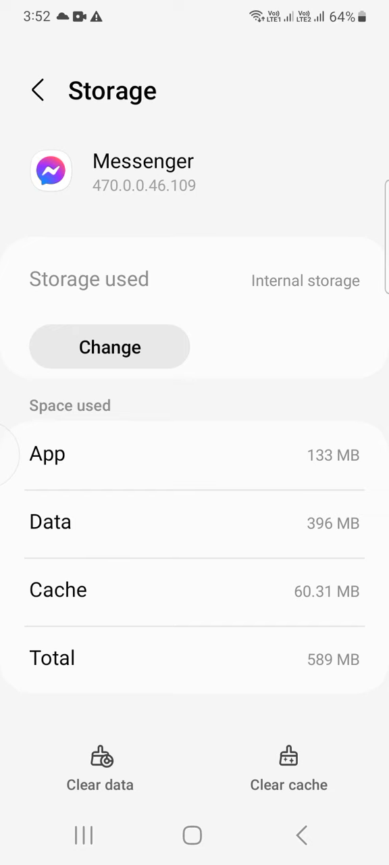
{"action": "left_click", "coordinate": [289, 768]}
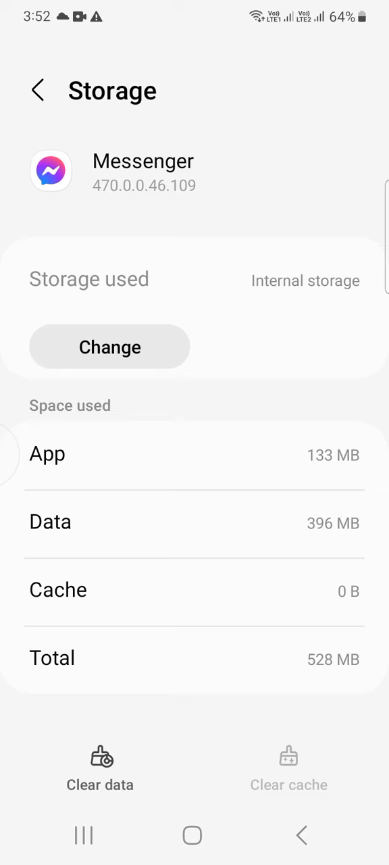
{"action": "left_click", "coordinate": [38, 90]}
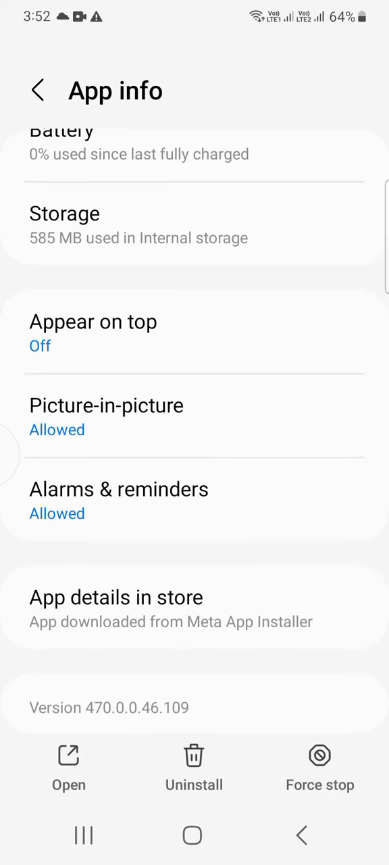
Return to the Apps list, where Messenger now shows 528 MB, and scroll through it
{"action": "left_click", "coordinate": [37, 89]}
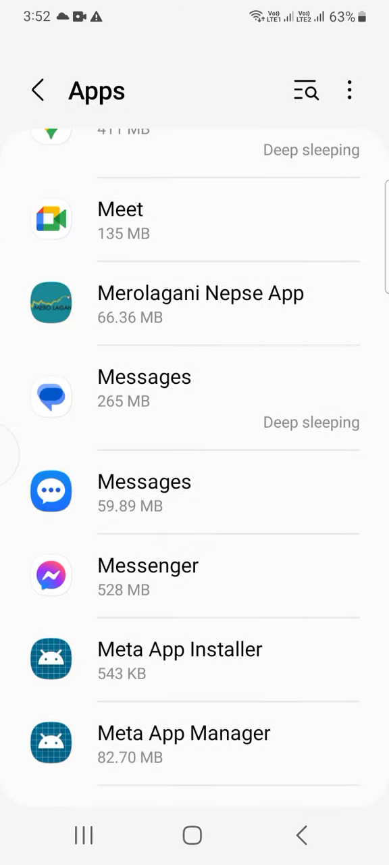
{"action": "scroll", "scroll_direction": "down", "scroll_amount": 3}
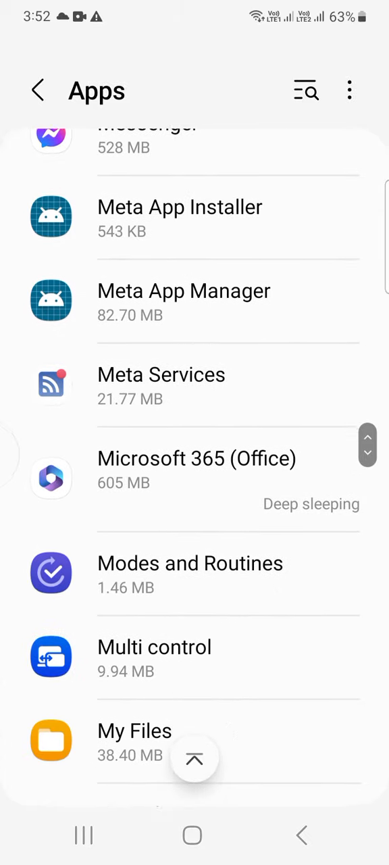
{"action": "scroll", "scroll_direction": "down", "scroll_amount": 3}
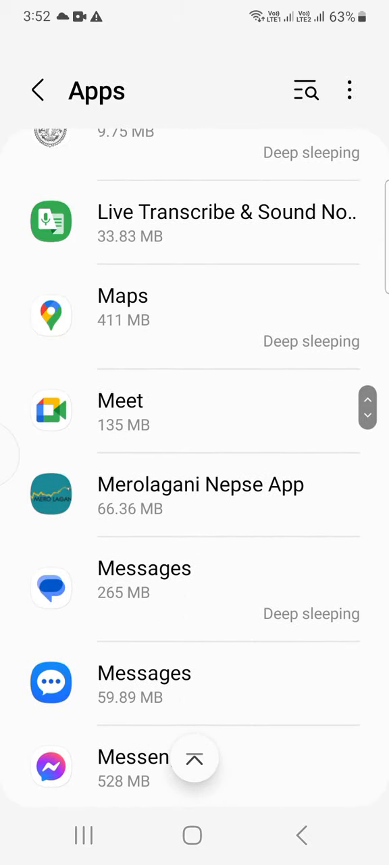